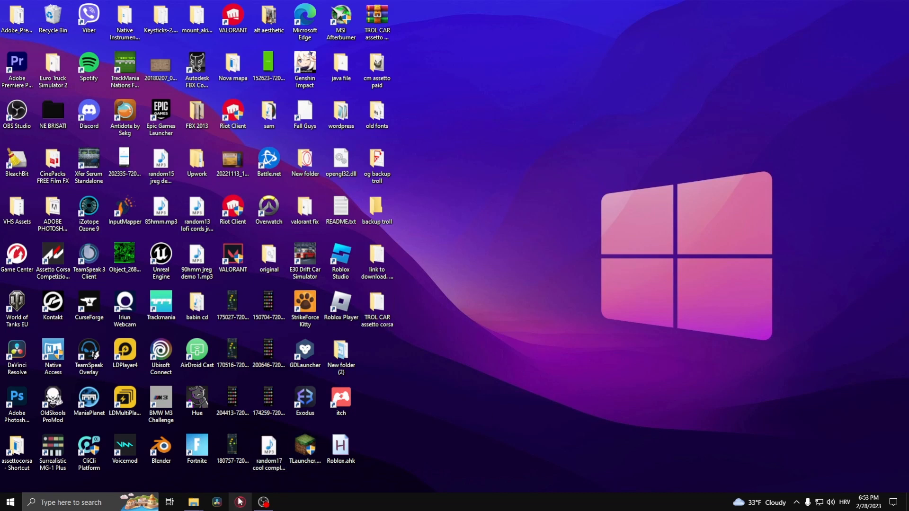
- Launch Opera and reach the Steam store homepage via a Google search for 'steam'
click(239, 503)
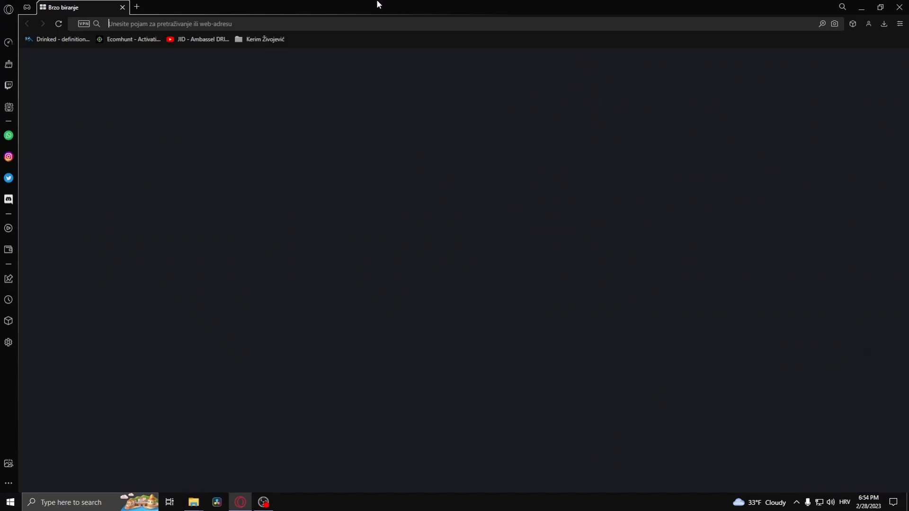
text(stea)
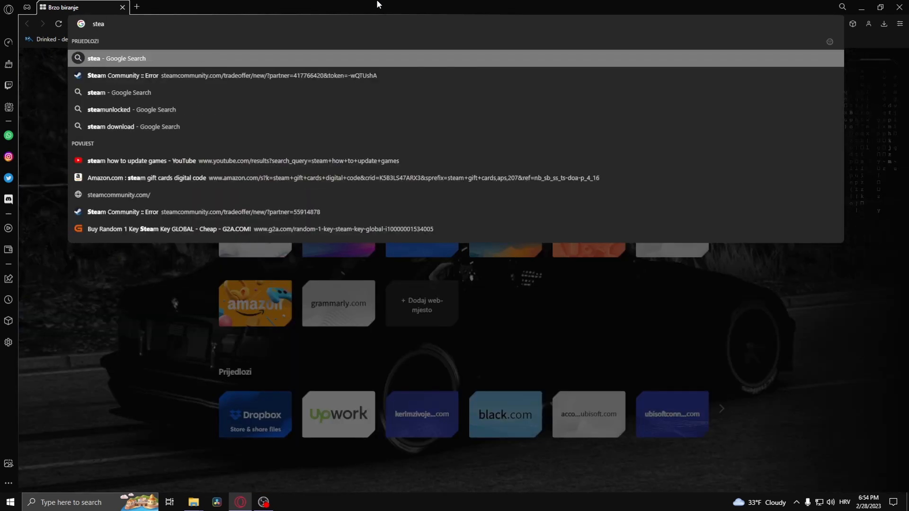
click(96, 93)
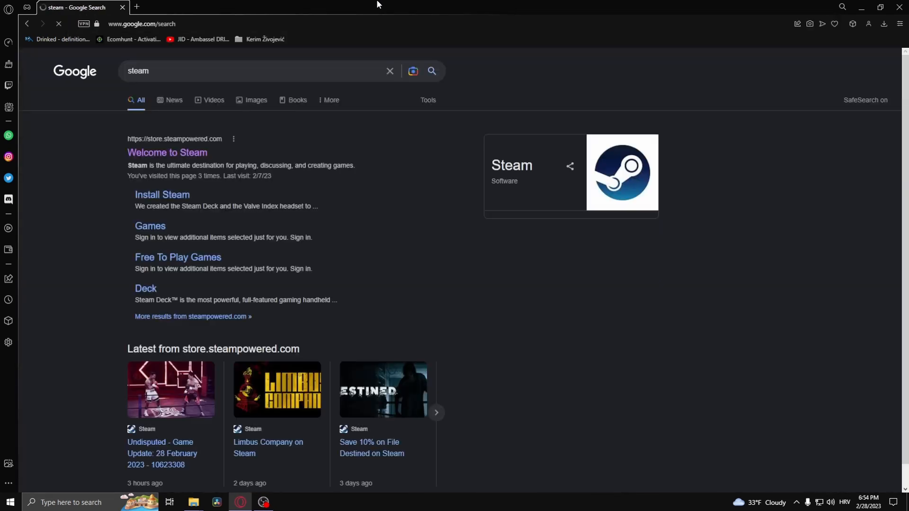
click(138, 8)
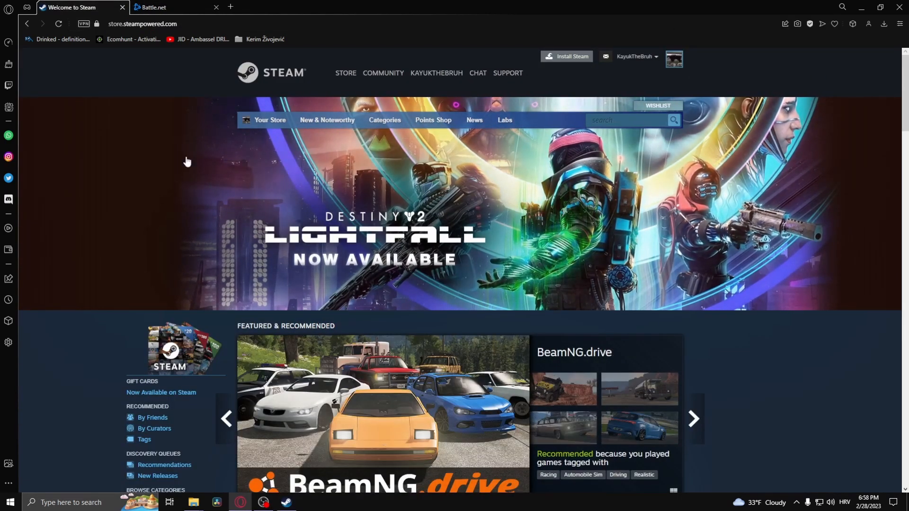
- In a new tab, search 'activision' and land on the Activision homepage
click(232, 6)
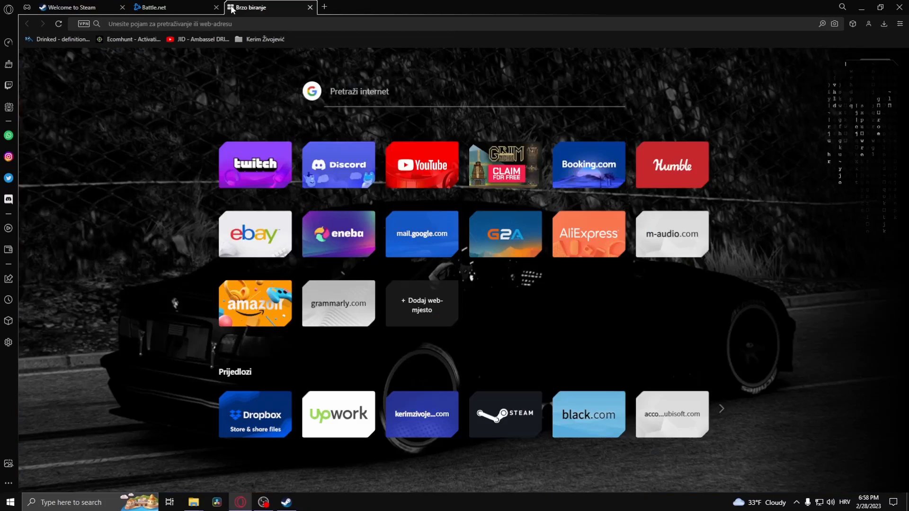
mouse_move(250, 7)
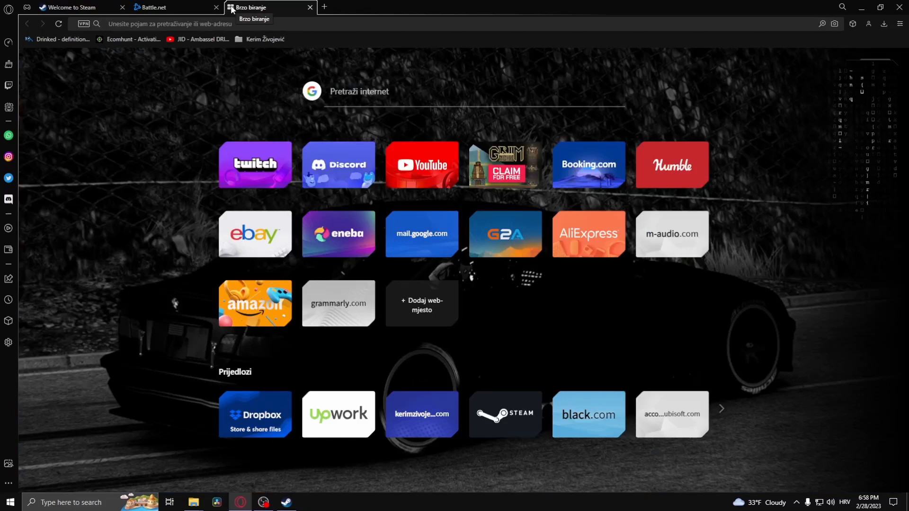
text(activision)
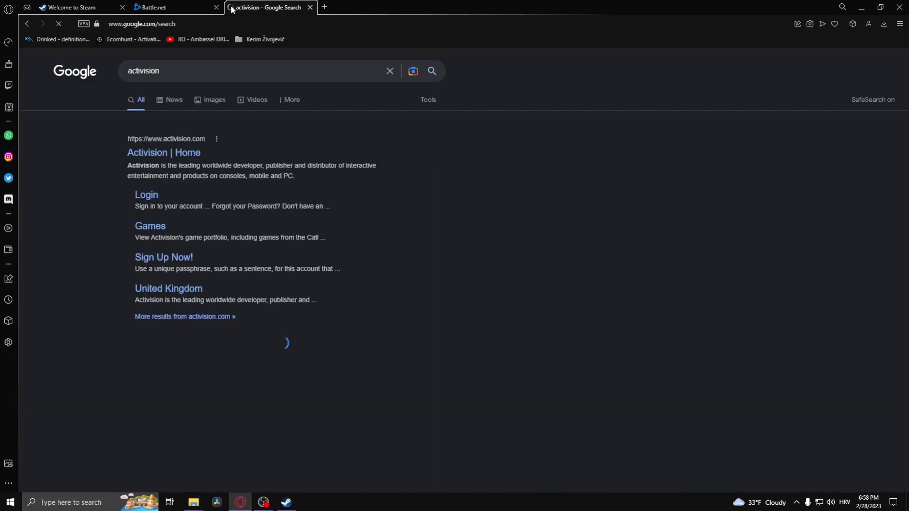
click(162, 153)
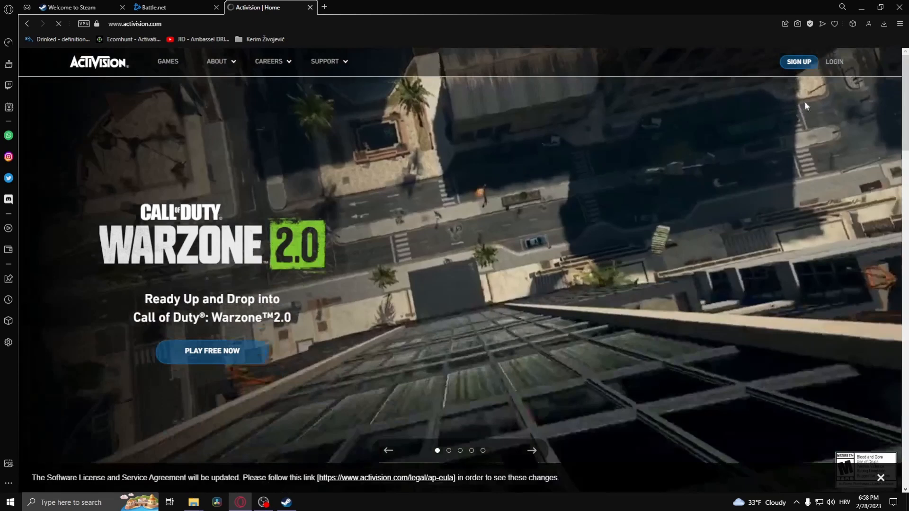
- Sign in to Activision and reach the profile's Account Linking page showing Battle.net linked
click(799, 61)
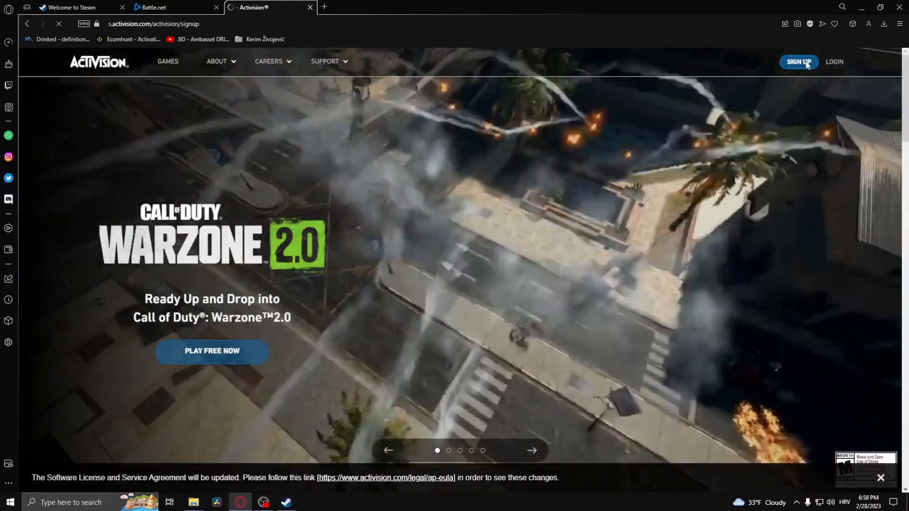
click(799, 61)
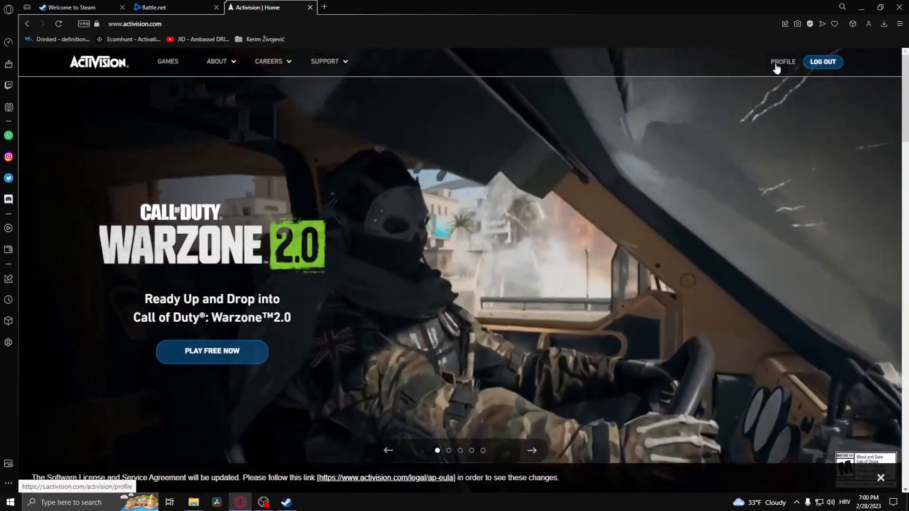
click(783, 62)
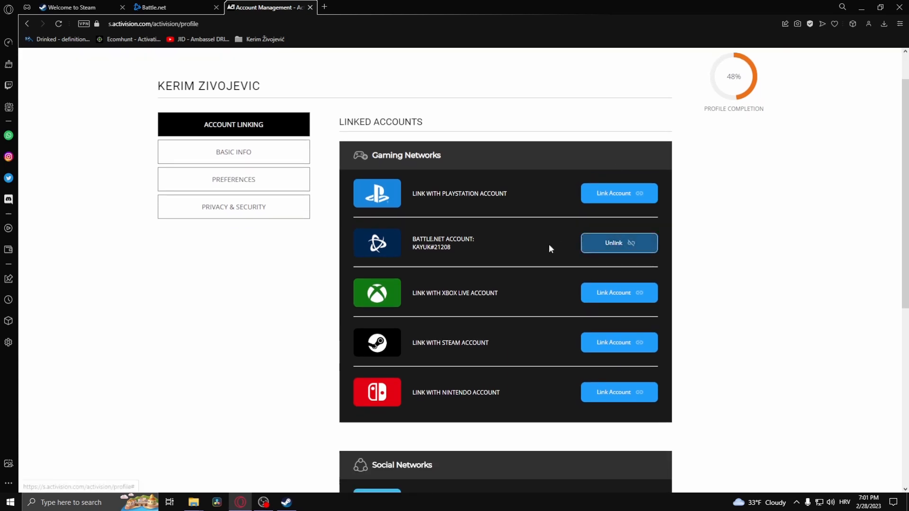
mouse_move(526, 244)
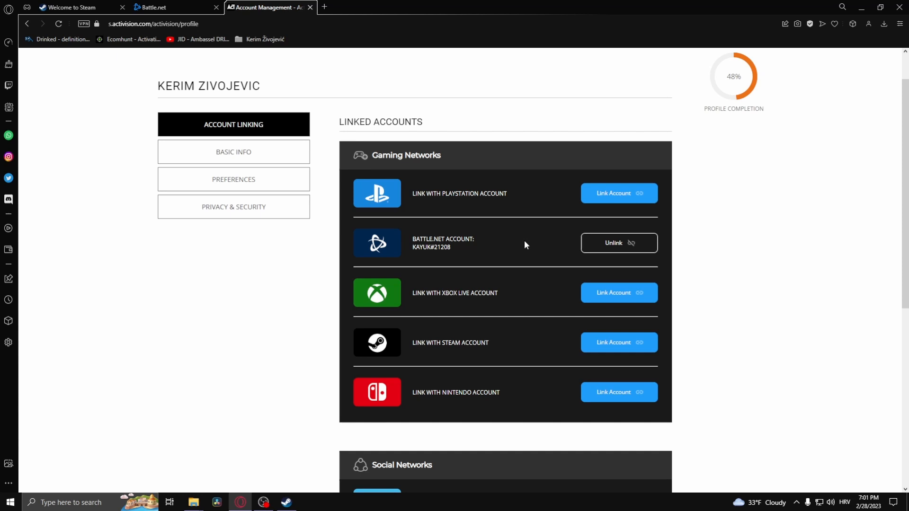
mouse_move(557, 343)
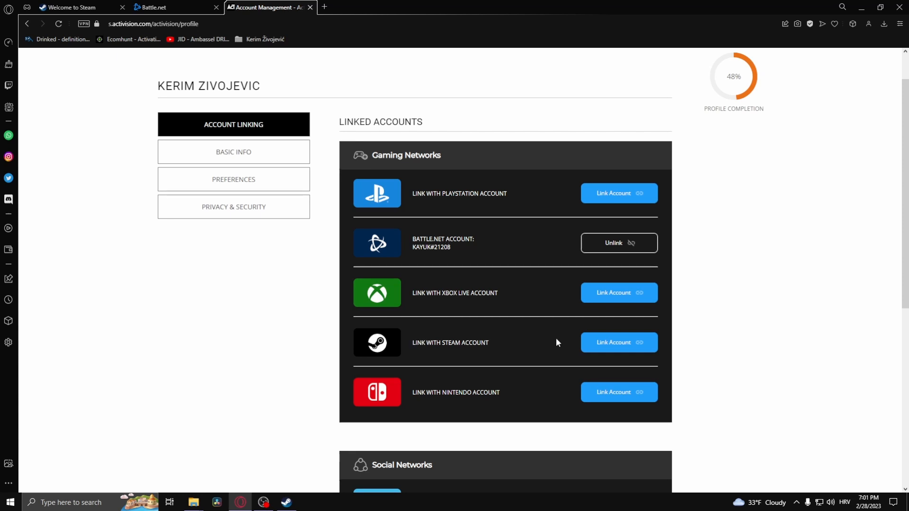
mouse_move(555, 340)
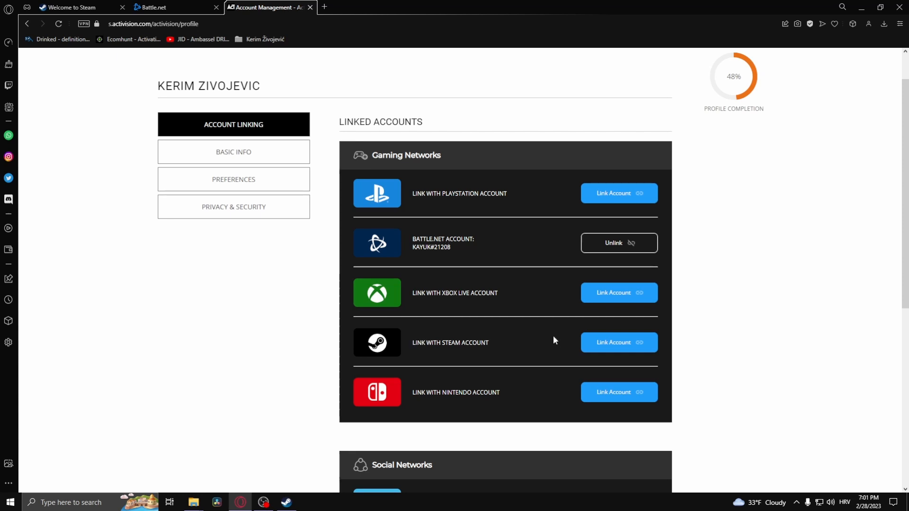
click(620, 242)
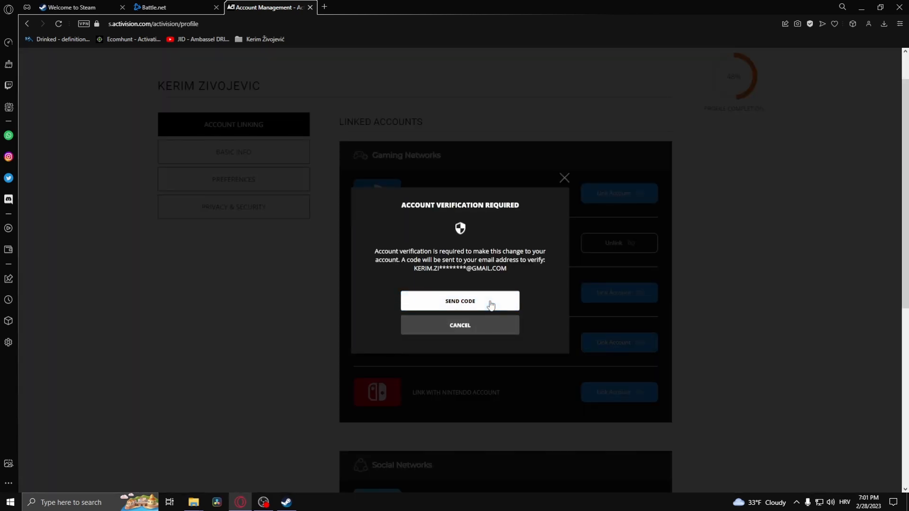
click(460, 302)
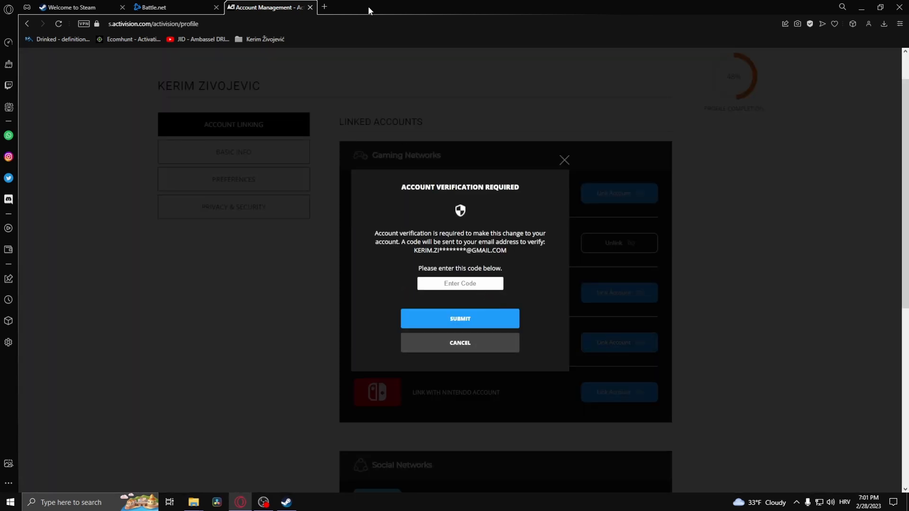
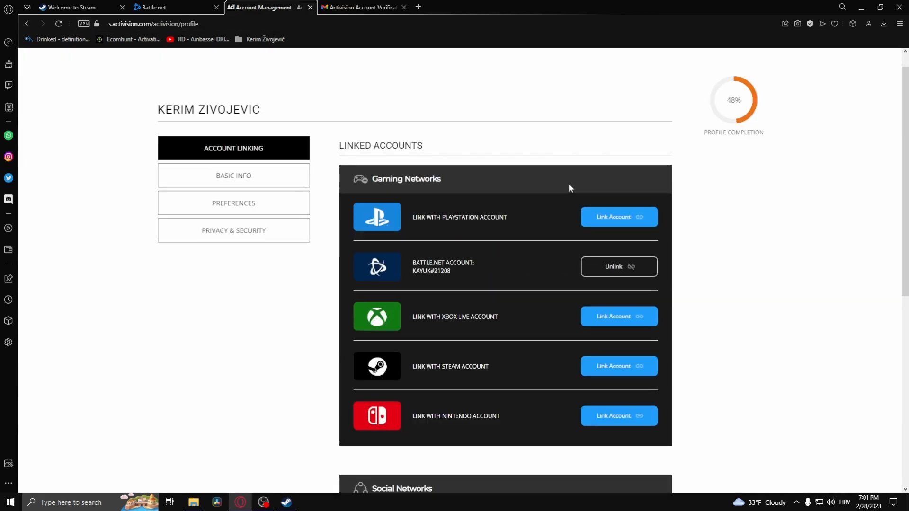
- Continue linking Steam and approve sharing the Steam account with Activision
click(620, 366)
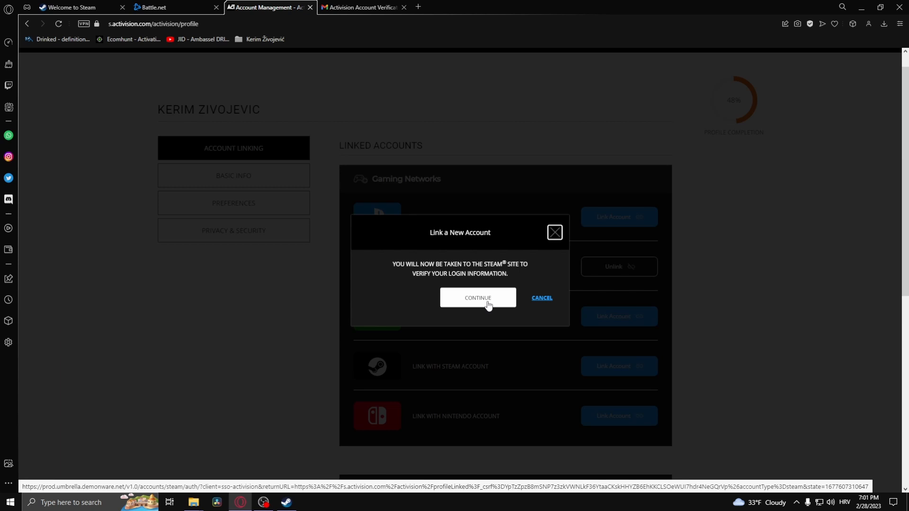
click(478, 298)
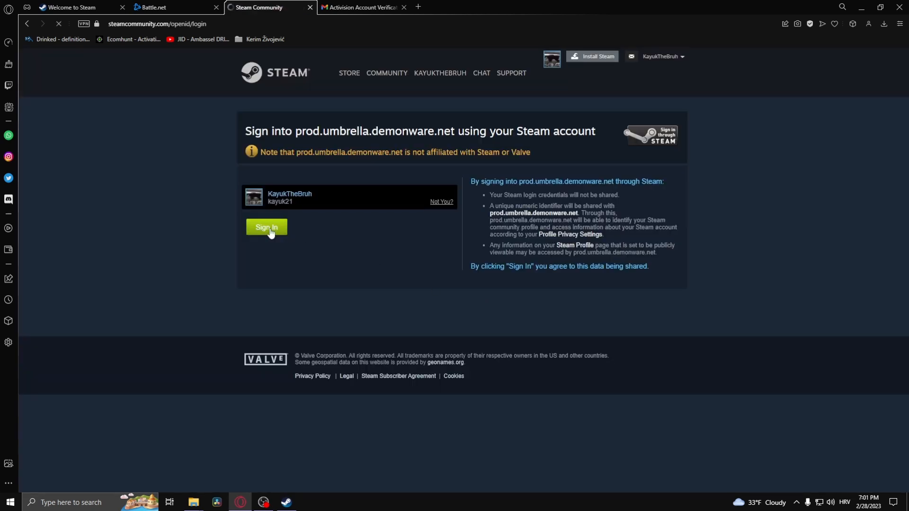
click(266, 228)
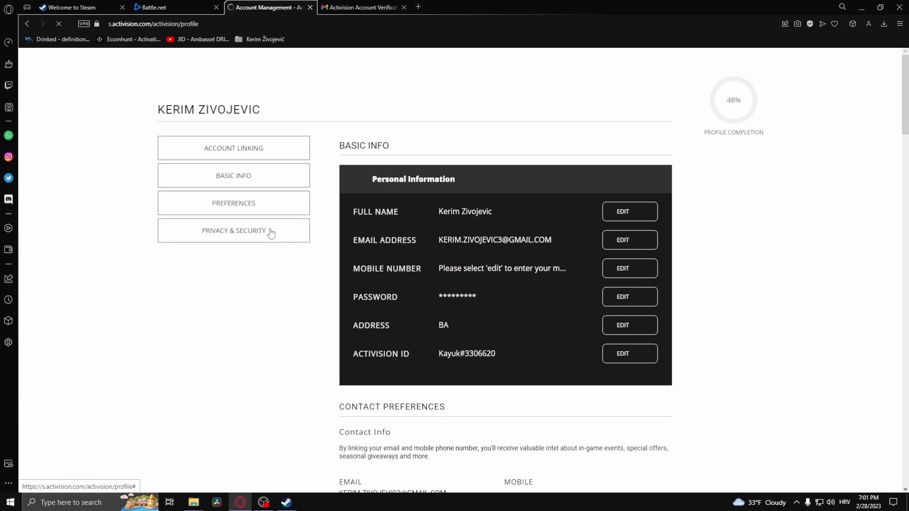
- Show Account Linking with Battle.net and Steam account KAYUKTHEBRUH both linked
click(233, 148)
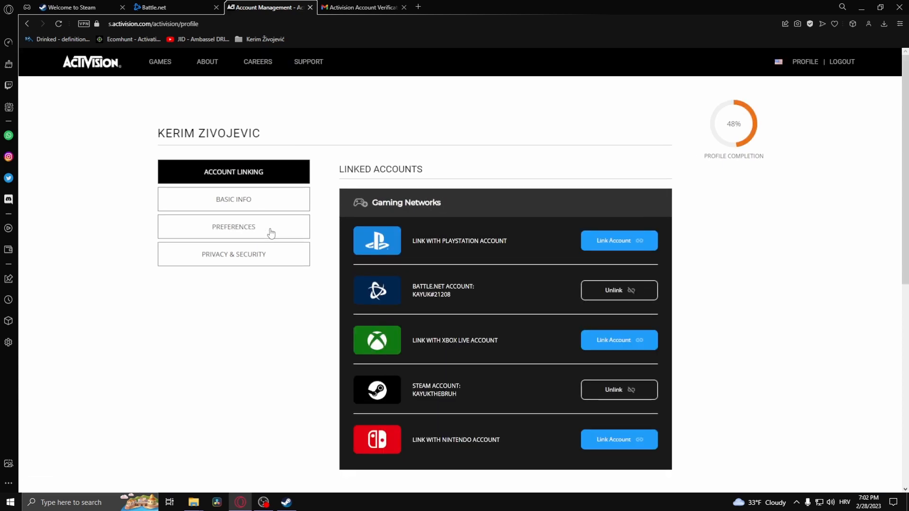
mouse_move(589, 406)
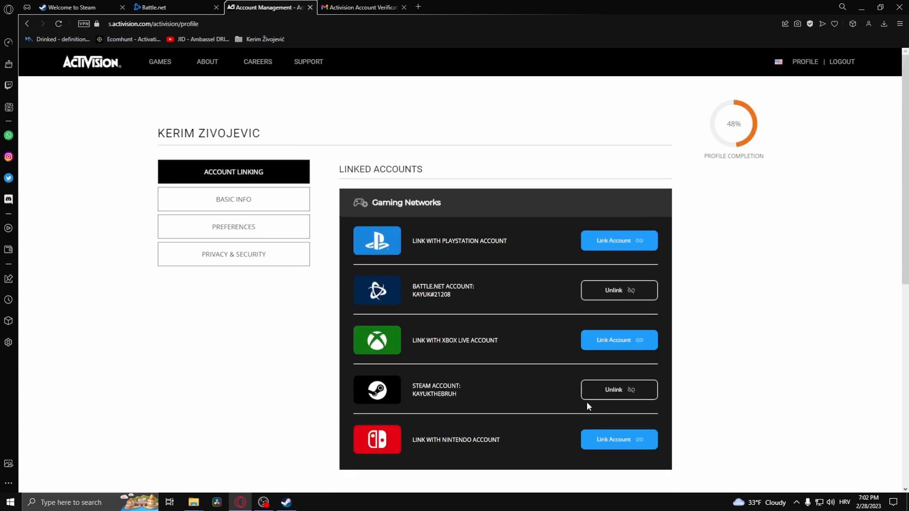
mouse_move(786, 344)
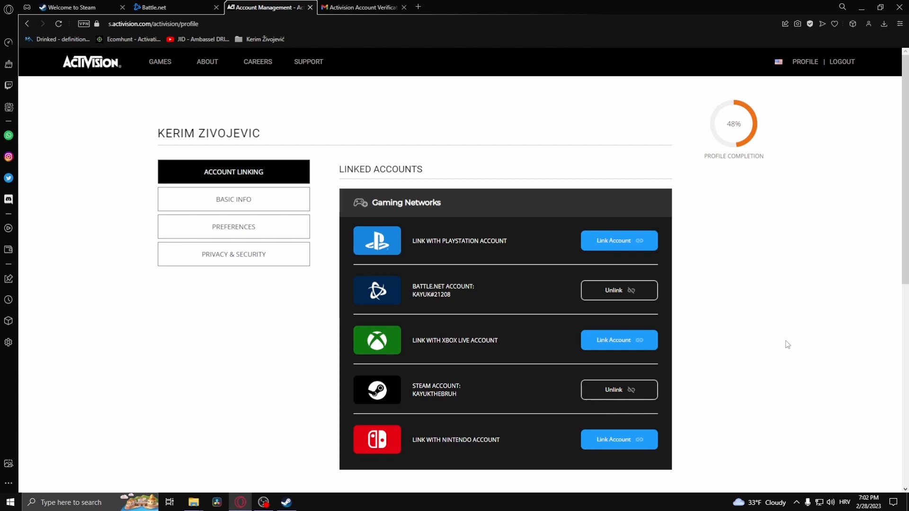